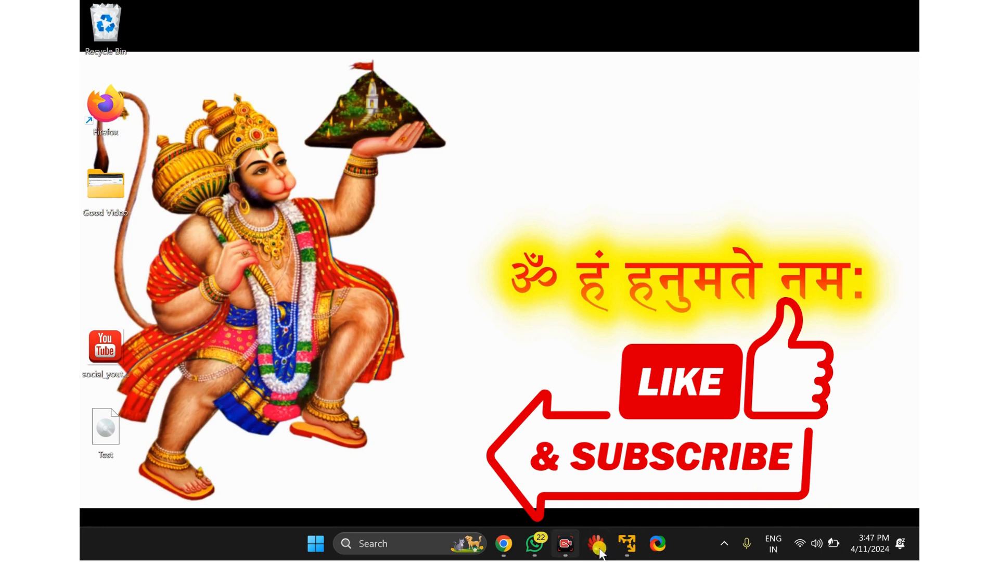
Step: Launch VMware Workstation 17 Player from the taskbar to show its virtual machine library
click(628, 543)
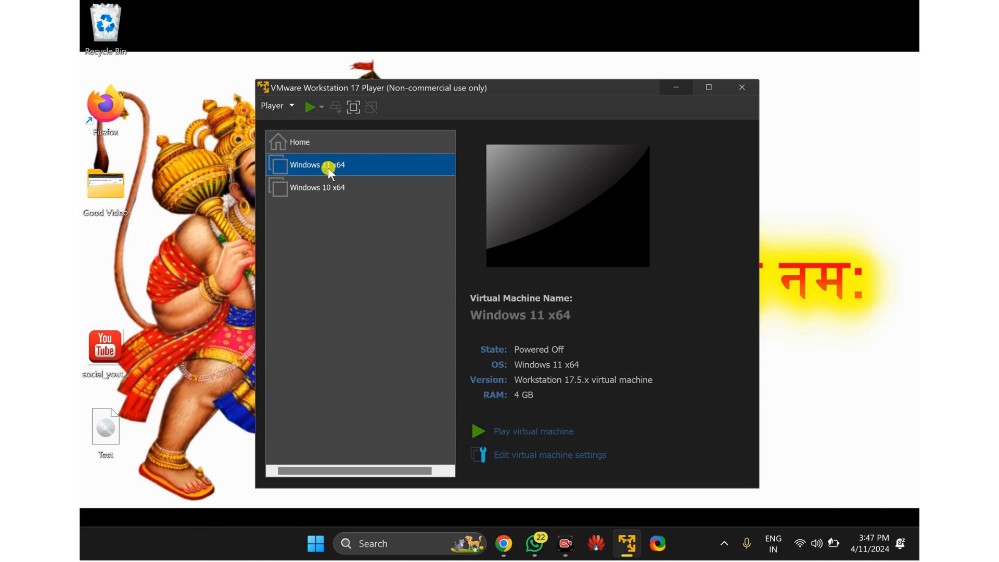
Step: Select the Windows 11 x64 virtual machine and bring up its Virtual Machine Settings
double_click(317, 165)
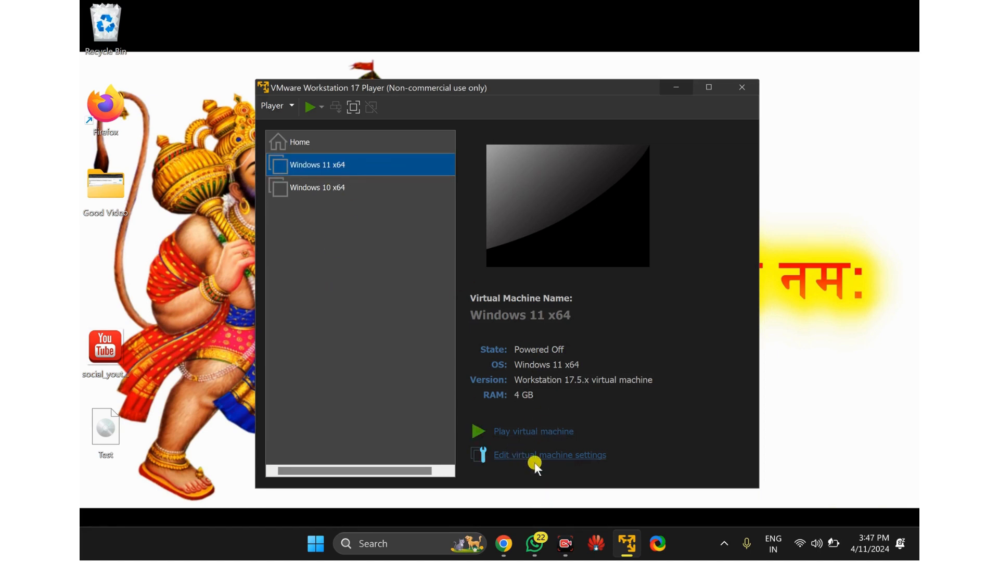
mouse_move(522, 458)
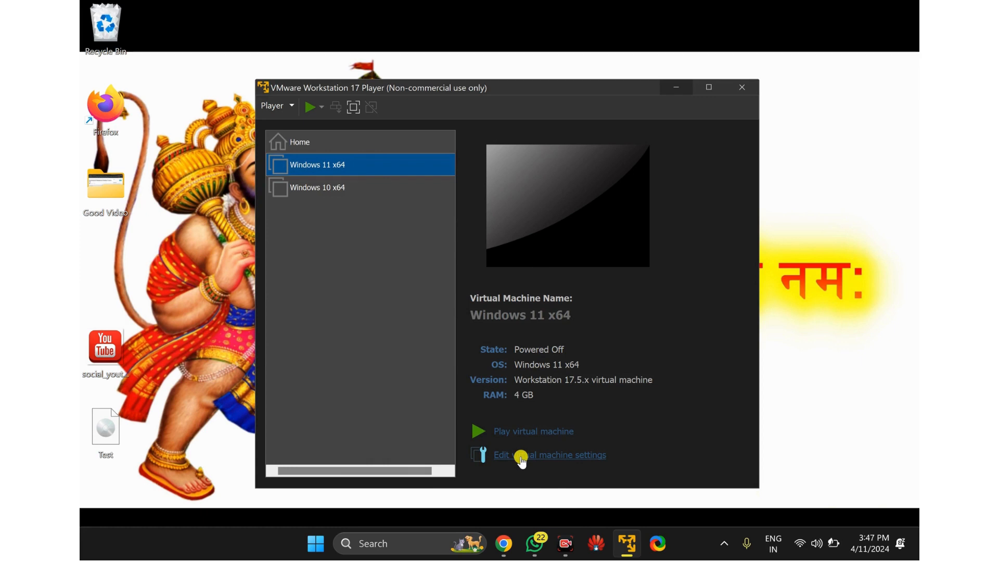
double_click(520, 314)
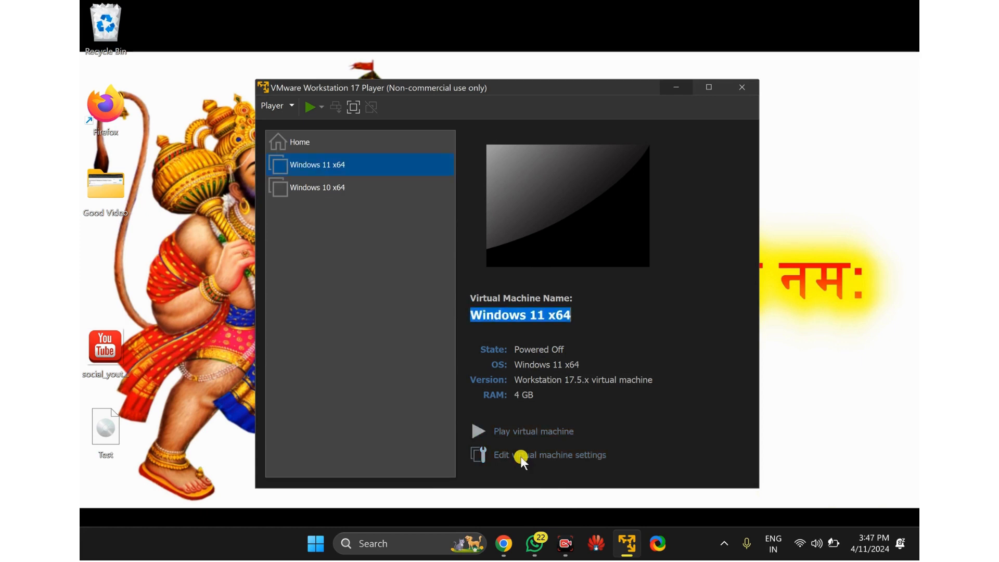
Step: Under Display hardware, turn on 'Accelerate 3D graphics' and confirm with OK
click(548, 454)
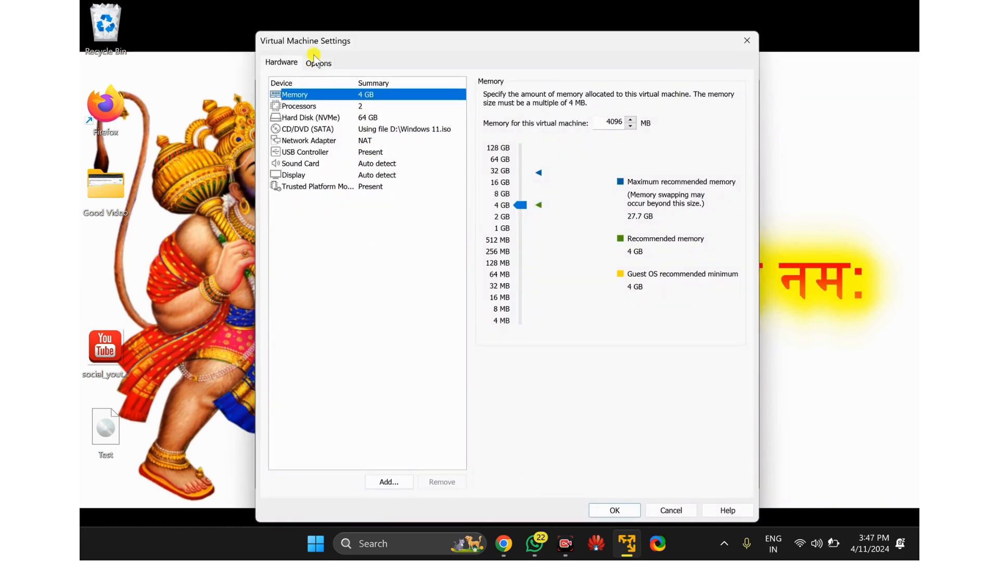
mouse_move(288, 175)
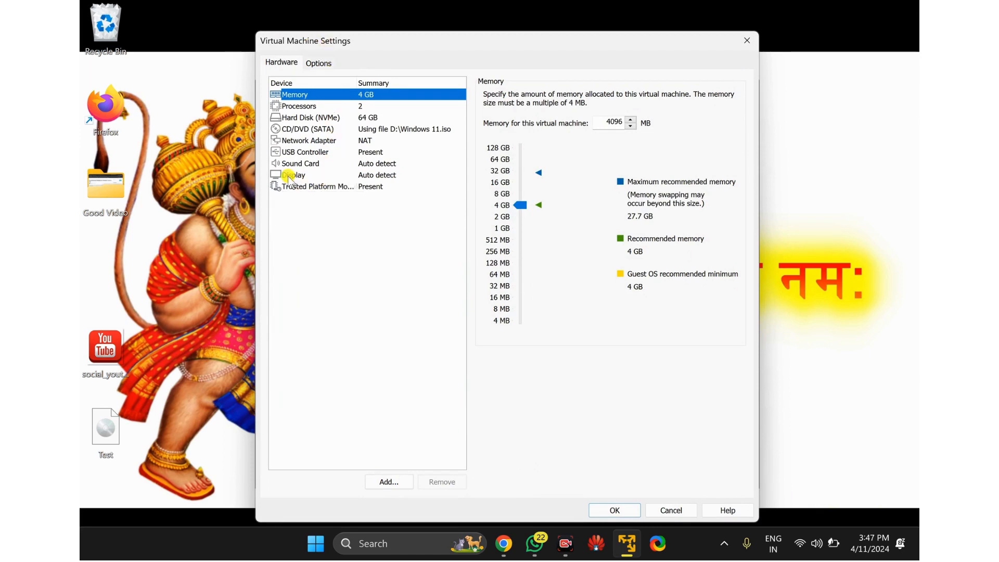
click(296, 175)
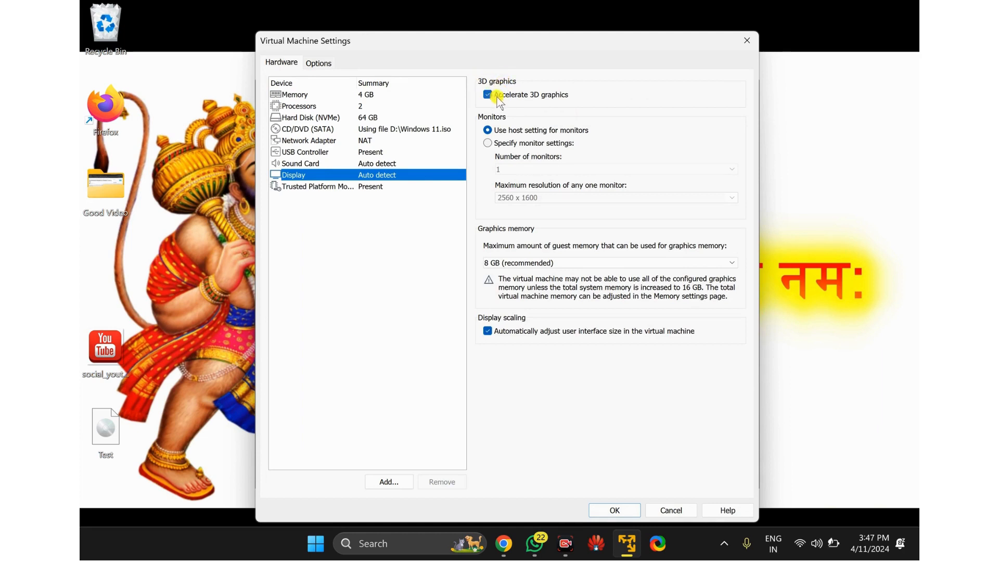
mouse_move(535, 102)
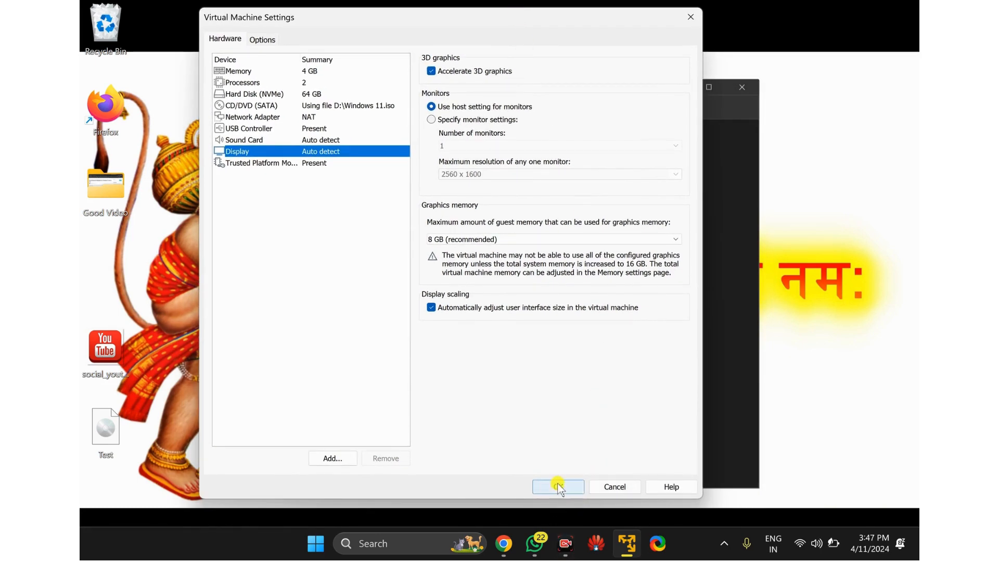
click(556, 486)
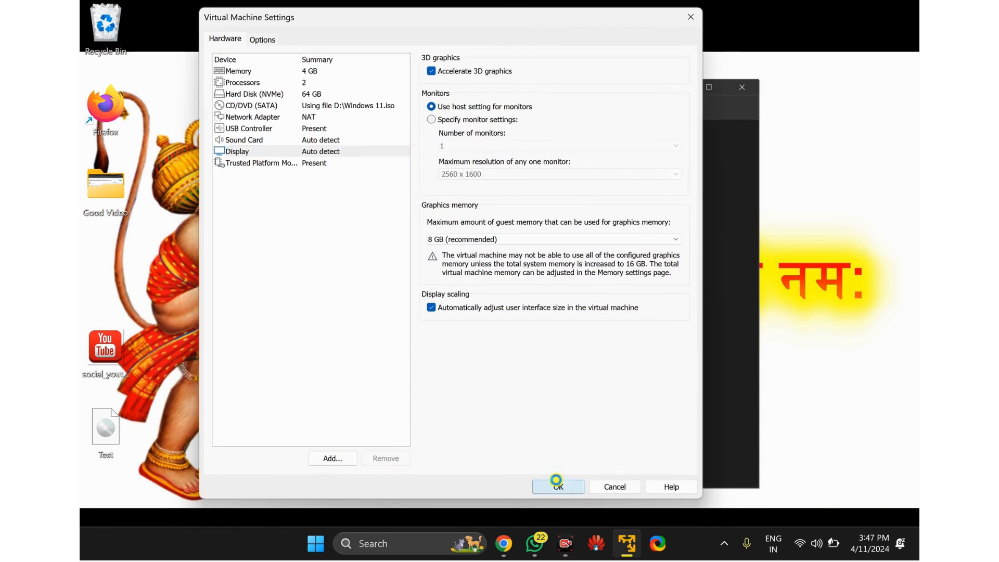